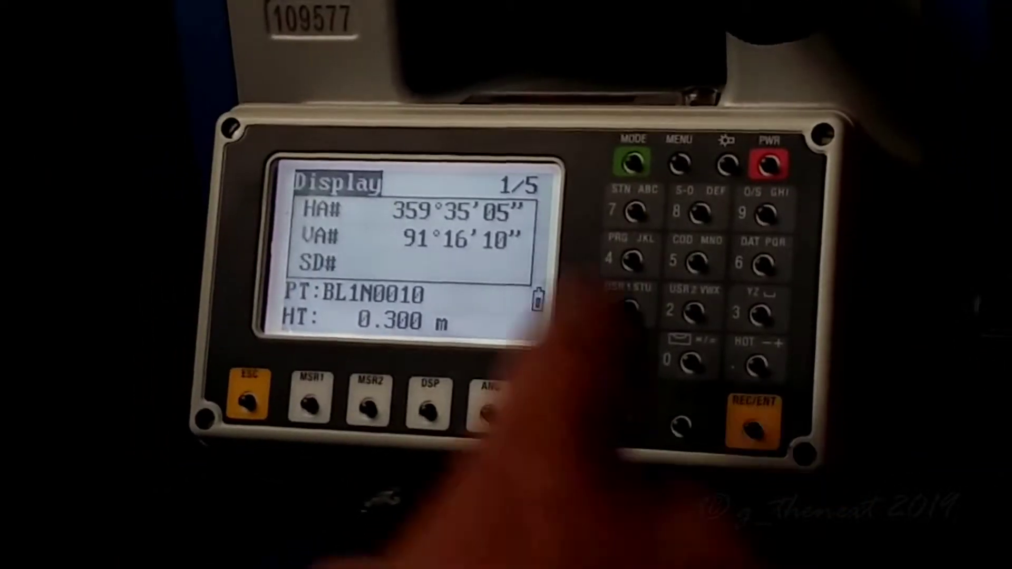
Step: Leave the angle measurement display and enter station setup for the occupied point
click(681, 160)
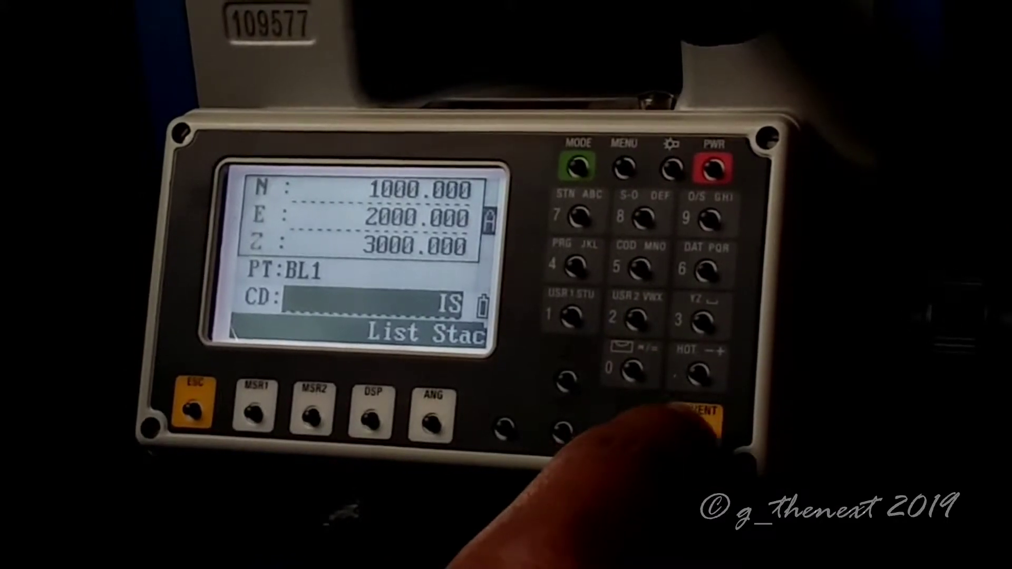
Step: Accept station BL1 at N 1000.000, E 2000.000, Z 3000.000, reaching the XYZ/Angle backsight choice
click(705, 414)
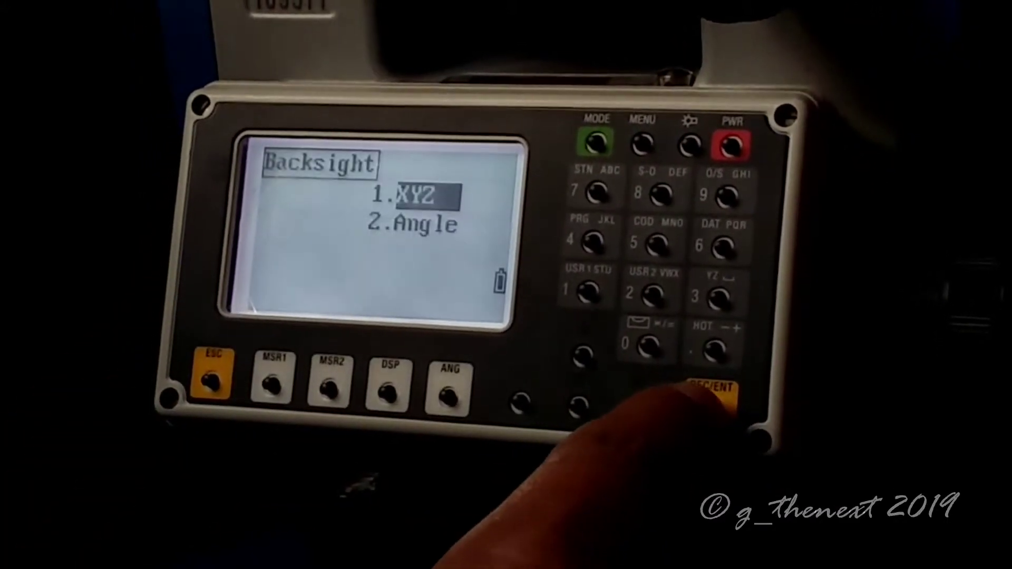